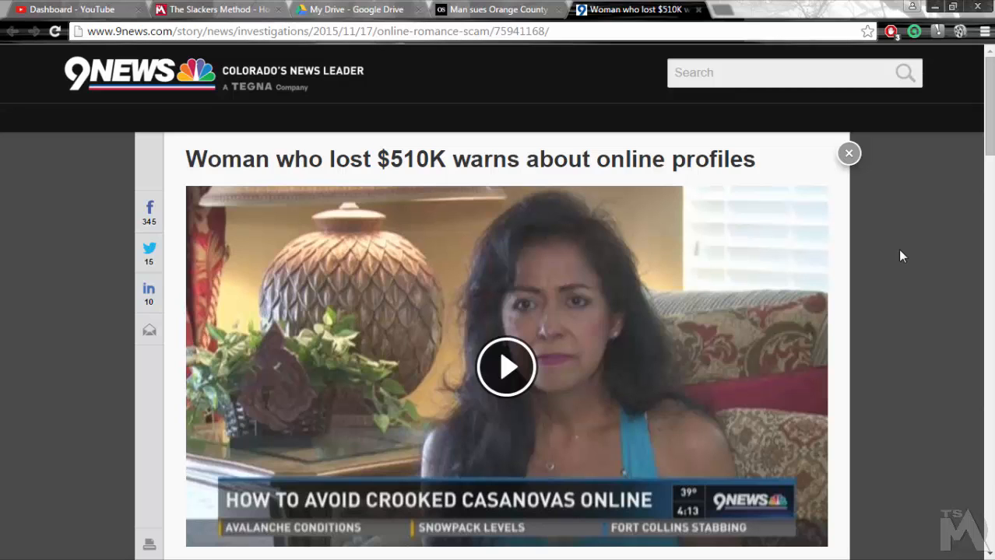
Scroll past the headline video to the paragraphs about the victim joining Match.com.
{"action": "scroll", "scroll_direction": "down", "scroll_amount": 3}
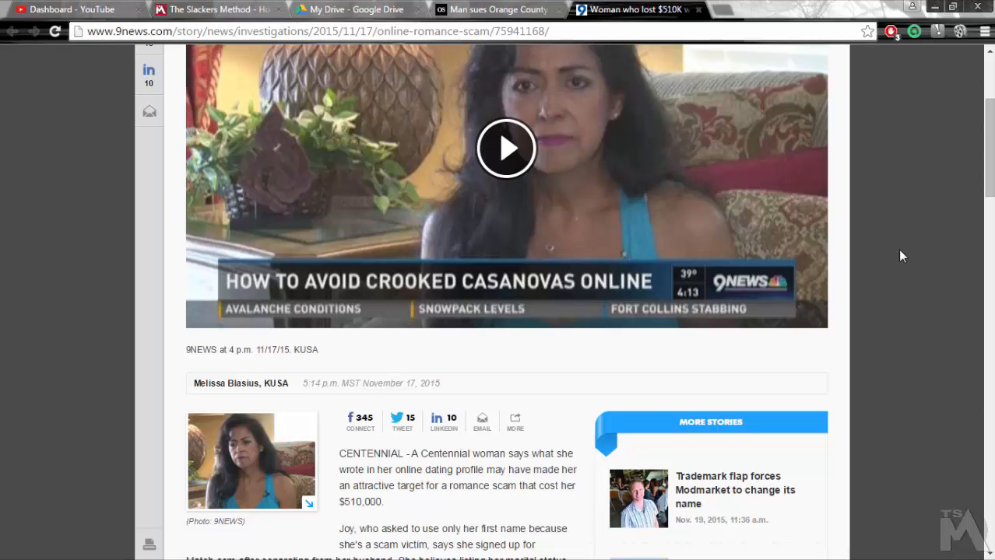
{"action": "scroll", "scroll_direction": "down", "scroll_amount": 3}
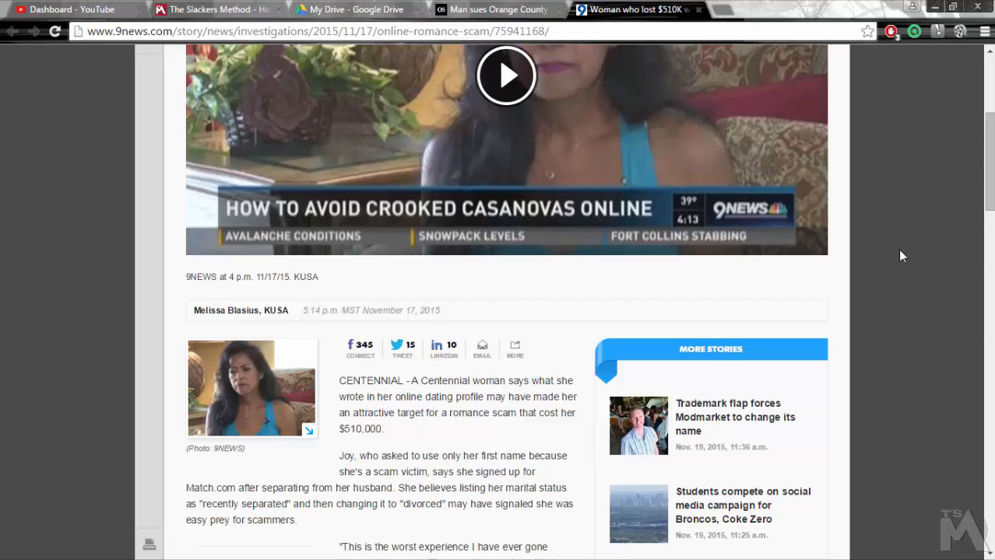
Scroll down to the $300,000 loan request and the scammer's 'Hello Beauty!' email image.
{"action": "scroll", "scroll_direction": "down", "scroll_amount": 3}
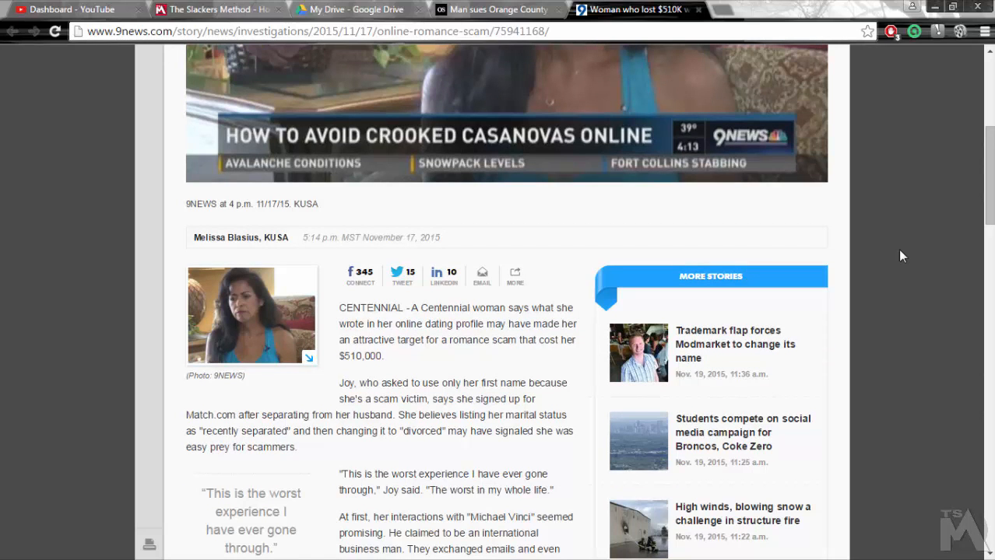
{"action": "scroll", "scroll_direction": "down", "scroll_amount": 3}
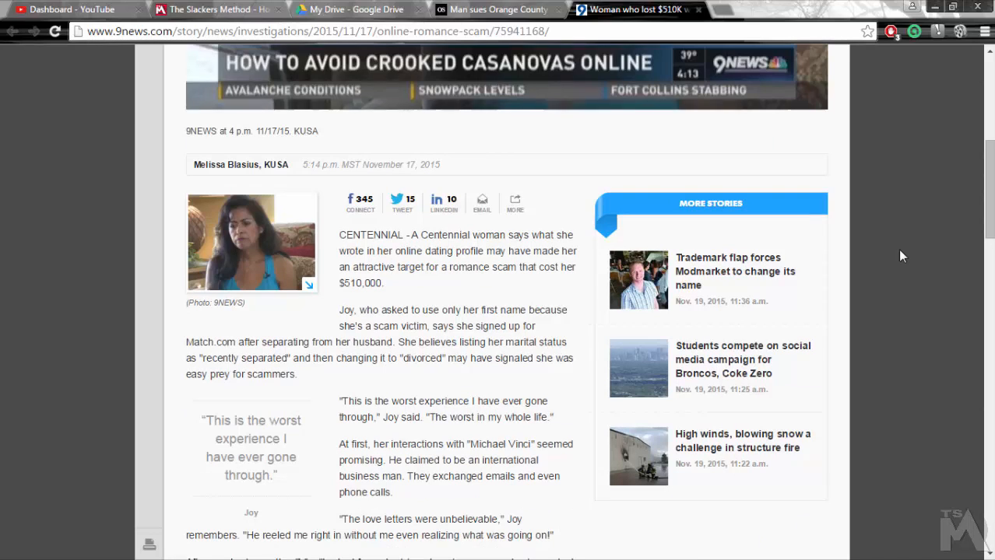
{"action": "scroll", "scroll_direction": "down", "scroll_amount": 3}
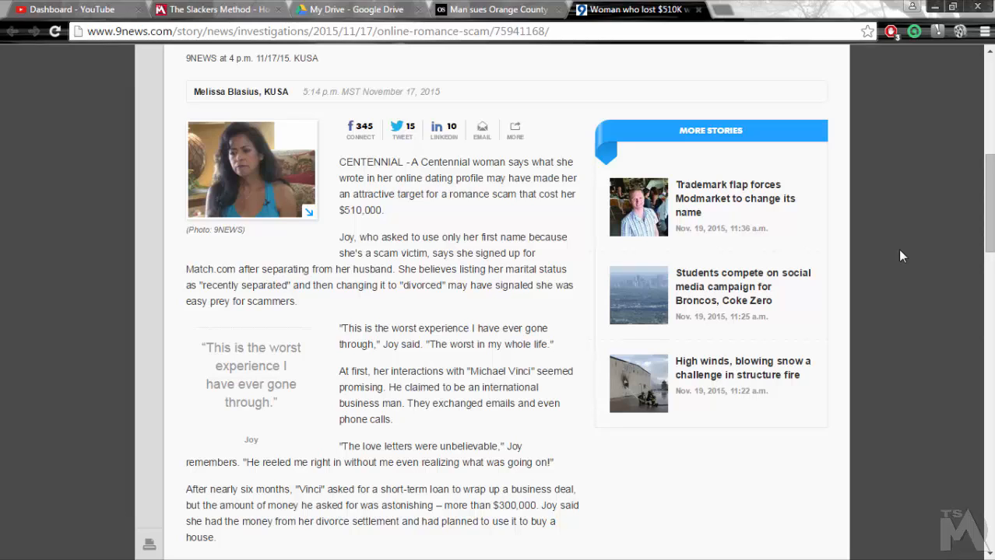
{"action": "scroll", "scroll_direction": "down", "scroll_amount": 3}
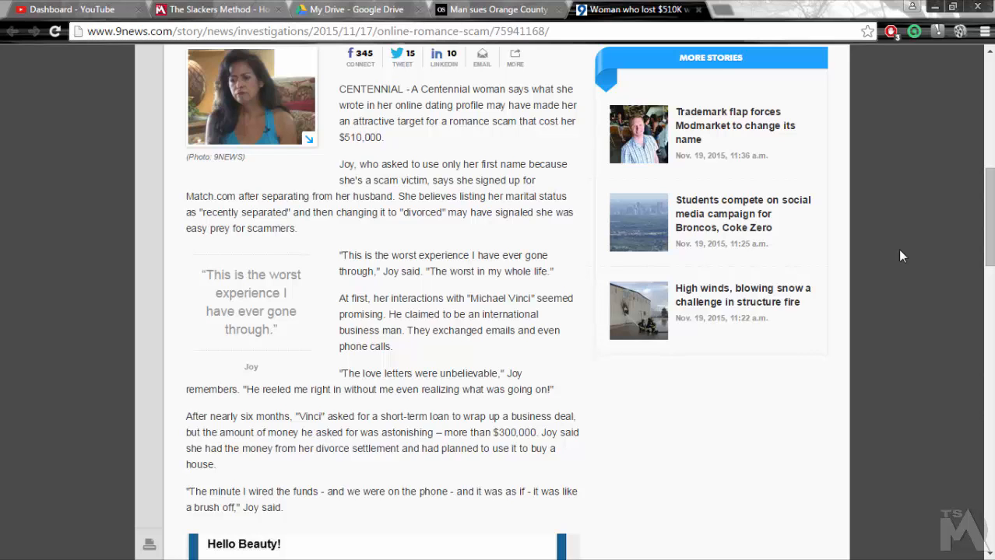
{"action": "scroll", "scroll_direction": "down", "scroll_amount": 3}
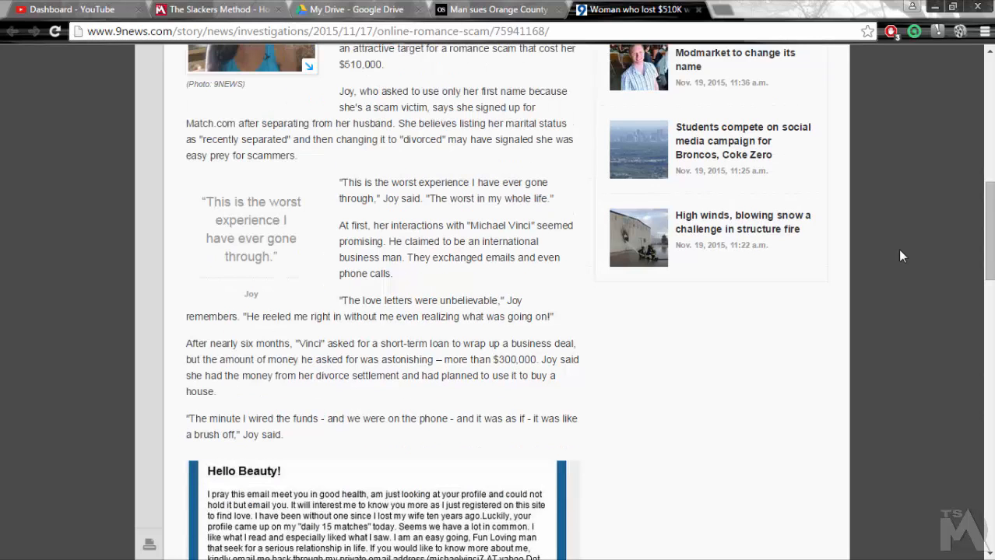
{"action": "scroll", "scroll_direction": "down", "scroll_amount": 3}
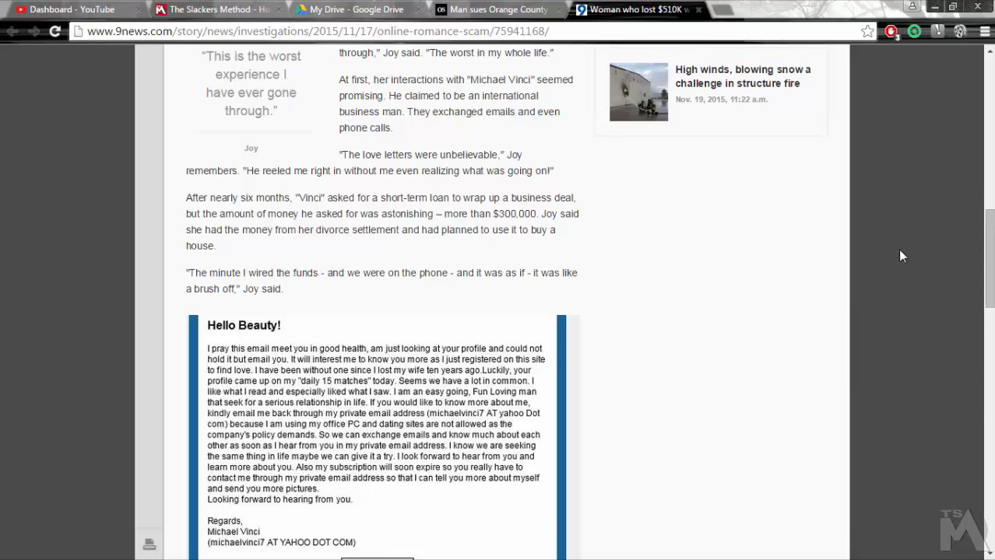
Scroll past the email to the IRS tax debt, $82 million 2014 losses, and John Stapert's comments.
{"action": "scroll", "scroll_direction": "down", "scroll_amount": 3}
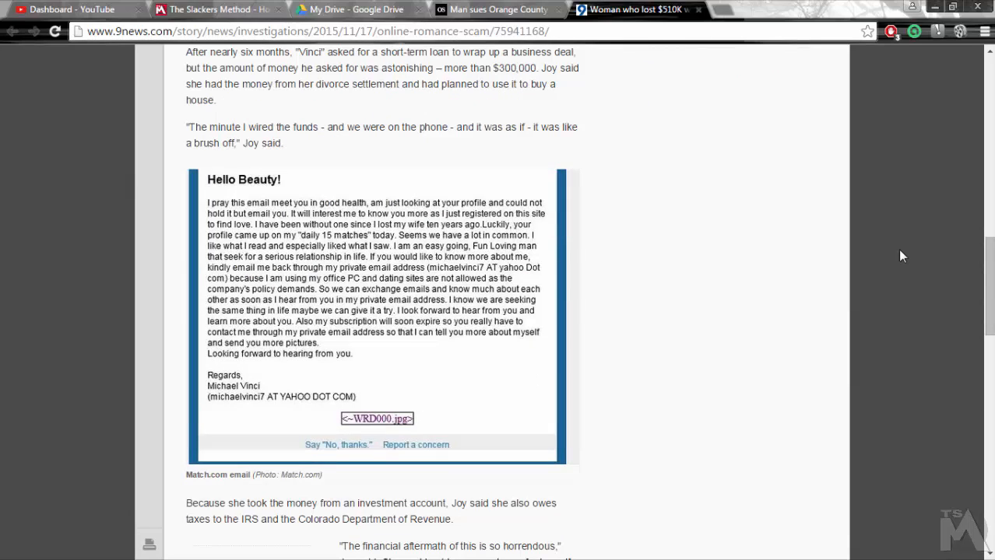
{"action": "scroll", "scroll_direction": "down", "scroll_amount": 3}
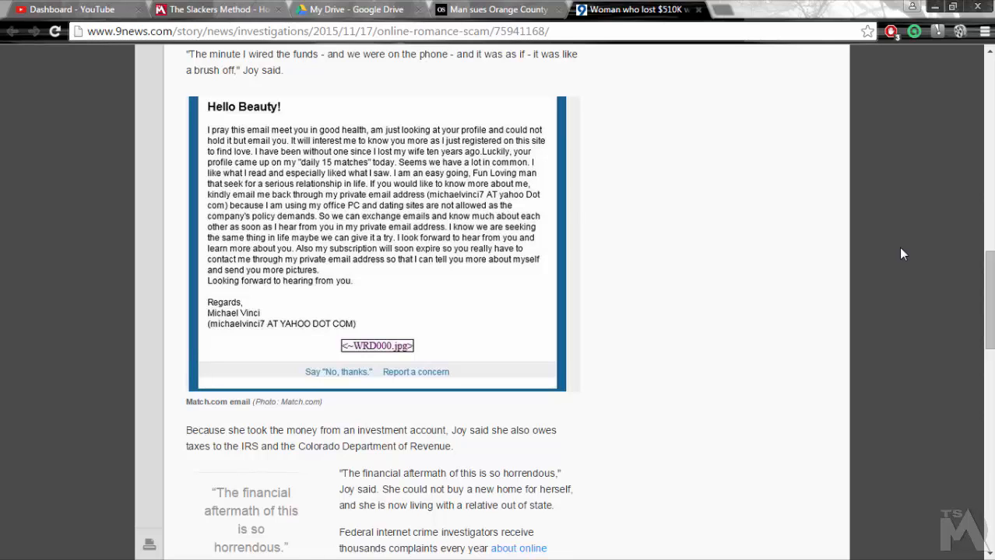
{"action": "scroll", "scroll_direction": "down", "scroll_amount": 3}
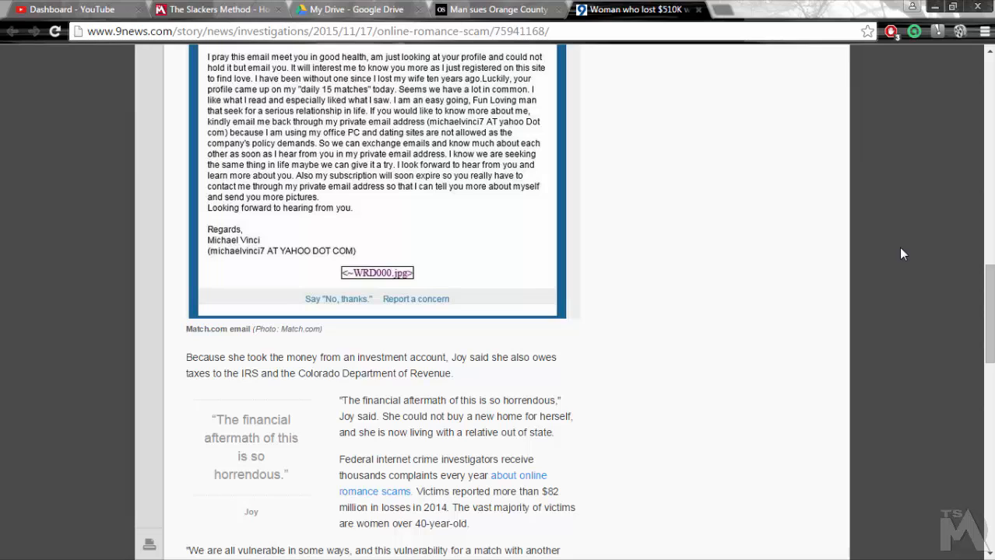
{"action": "scroll", "scroll_direction": "down", "scroll_amount": 3}
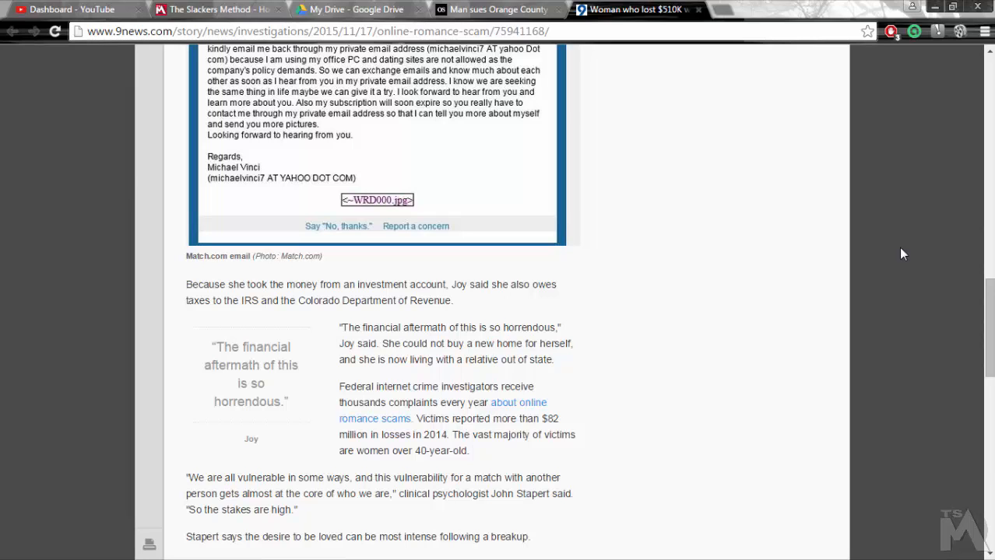
Scroll to Match.com's safety advice, Michael O'Shaughnessy's quote, and the 9 Wants To Know video.
{"action": "scroll", "scroll_direction": "down", "scroll_amount": 3}
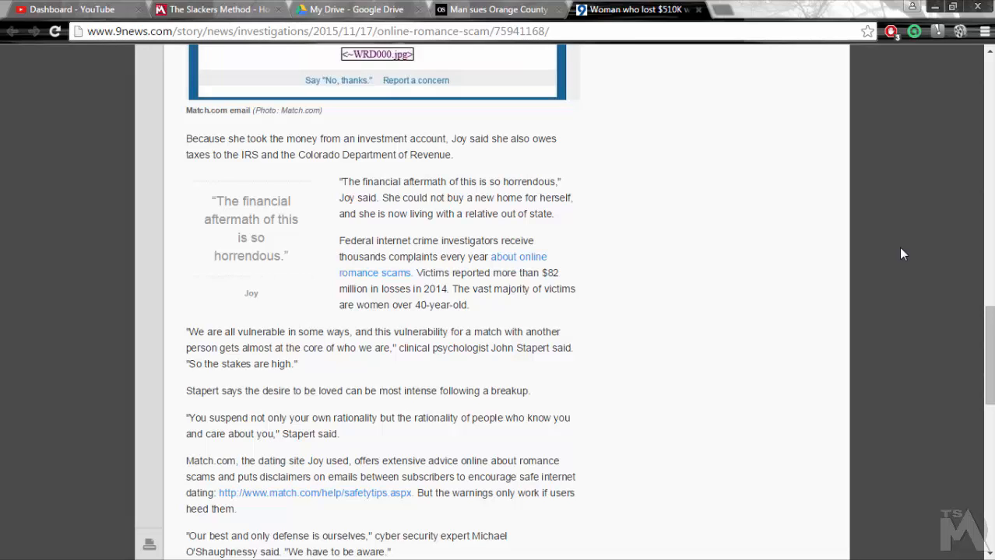
{"action": "mouse_move", "coordinate": [839, 316]}
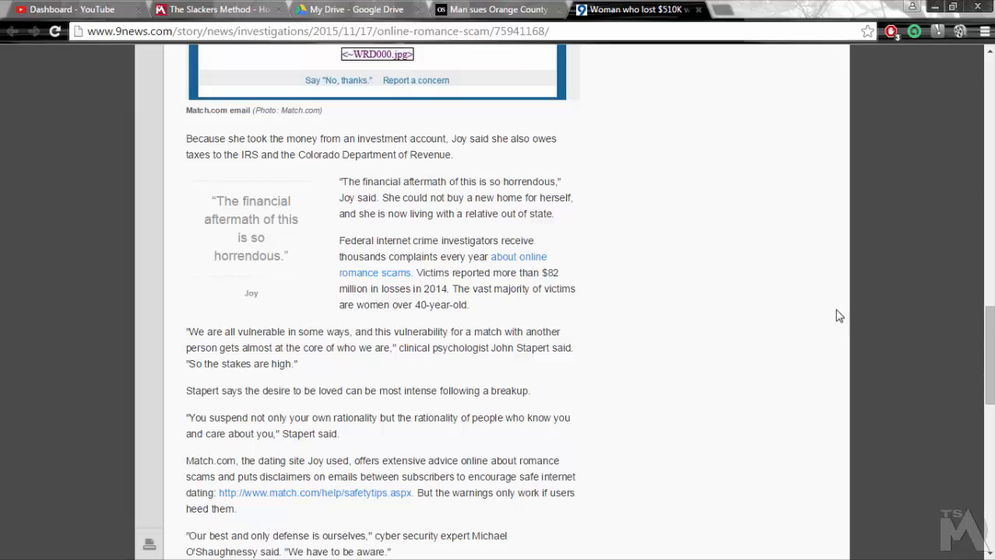
{"action": "mouse_move", "coordinate": [823, 333]}
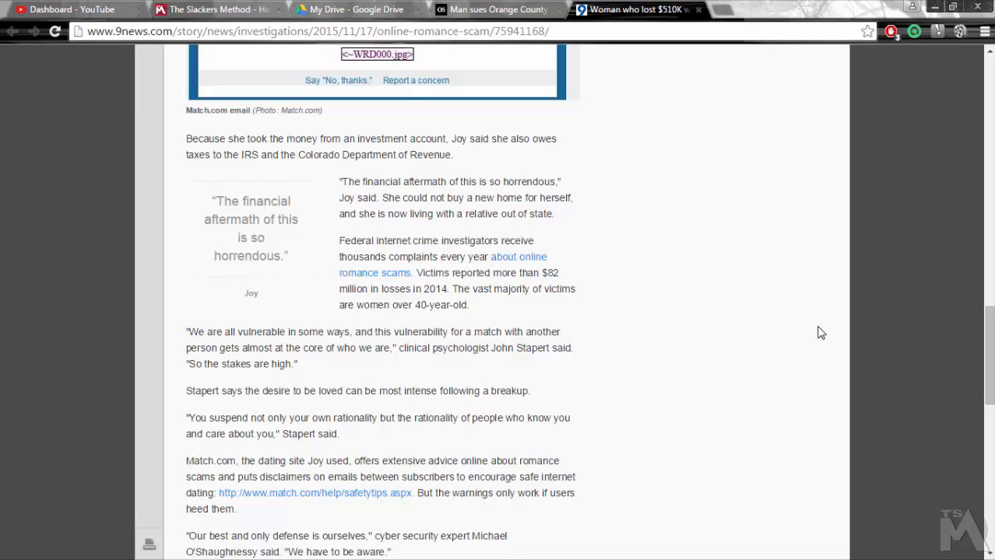
{"action": "scroll", "scroll_direction": "down", "scroll_amount": 3}
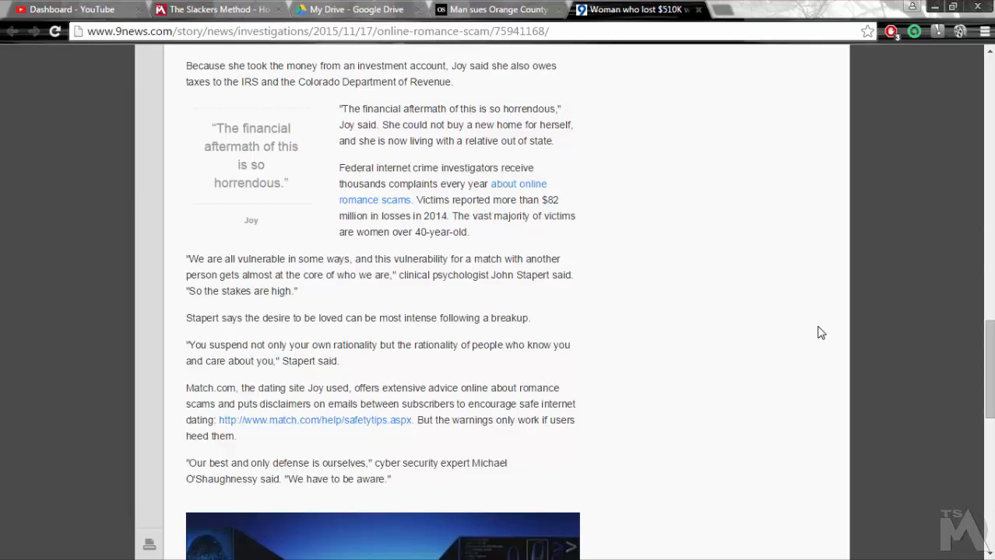
{"action": "scroll", "scroll_direction": "down", "scroll_amount": 3}
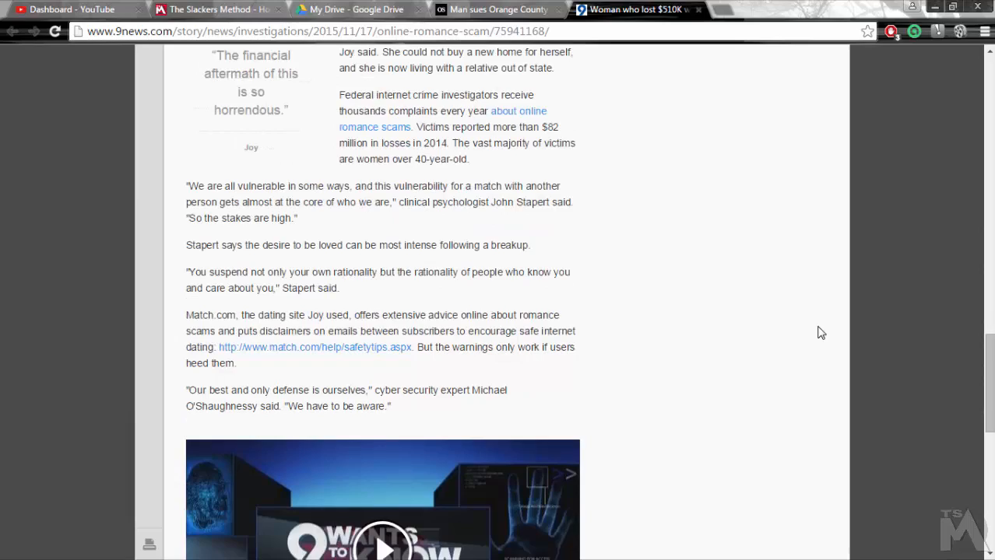
{"action": "scroll", "scroll_direction": "down", "scroll_amount": 3}
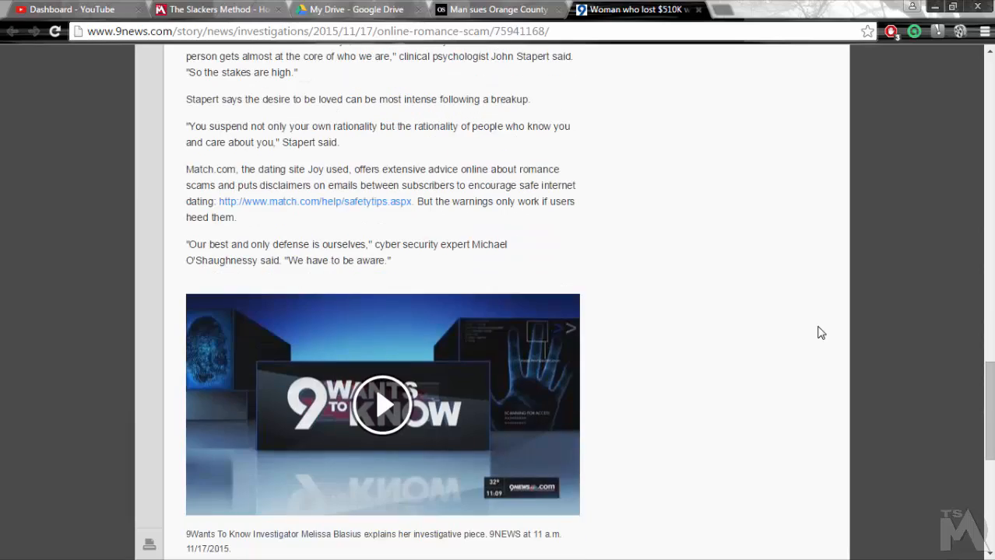
Move the article back to the $300,000 loan request and 'Hello Beauty!' email.
{"action": "scroll", "scroll_direction": "down", "scroll_amount": 3}
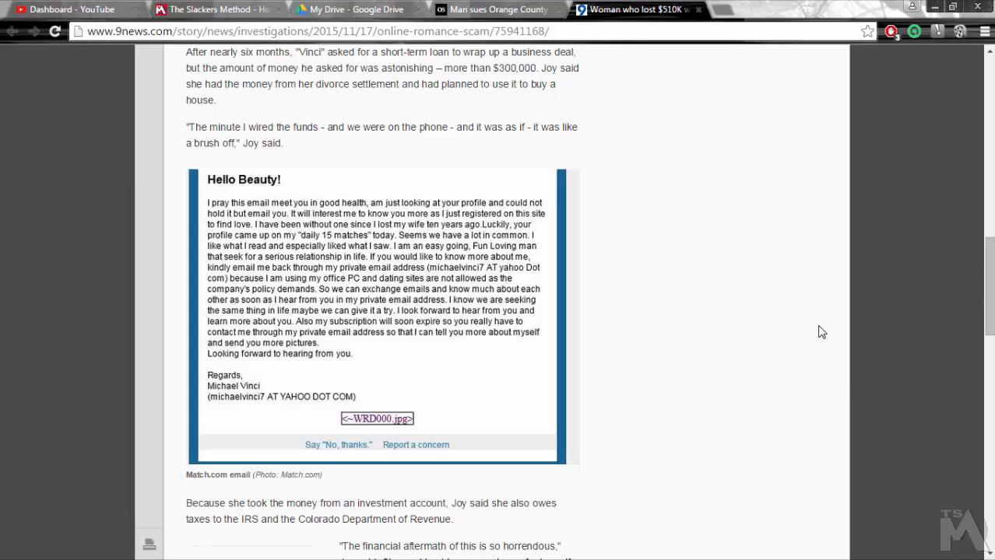
Highlight 'We are all vulnerable in some ways', then return to Joy's 'worst experience' quote.
{"action": "scroll", "scroll_direction": "up", "scroll_amount": 3}
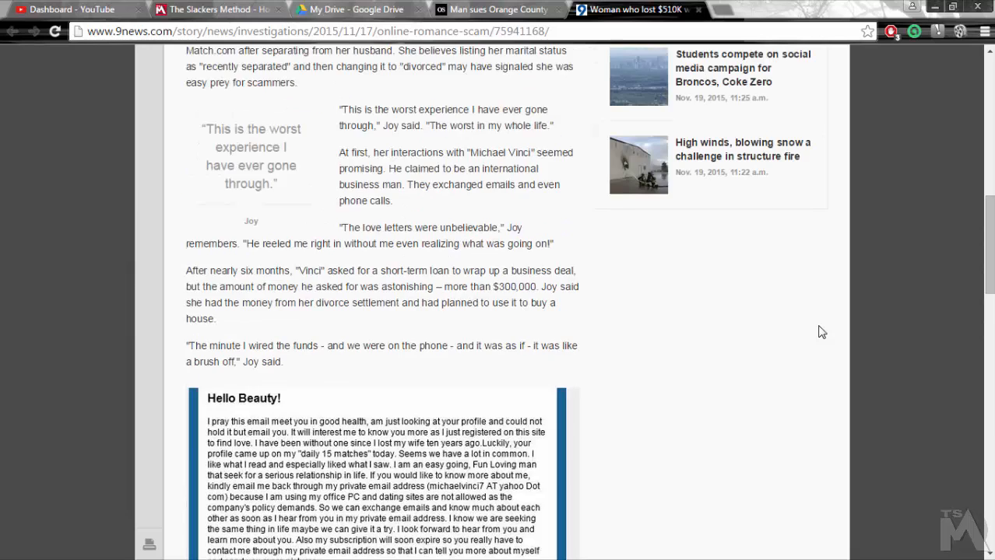
{"action": "scroll", "scroll_direction": "up", "scroll_amount": 3}
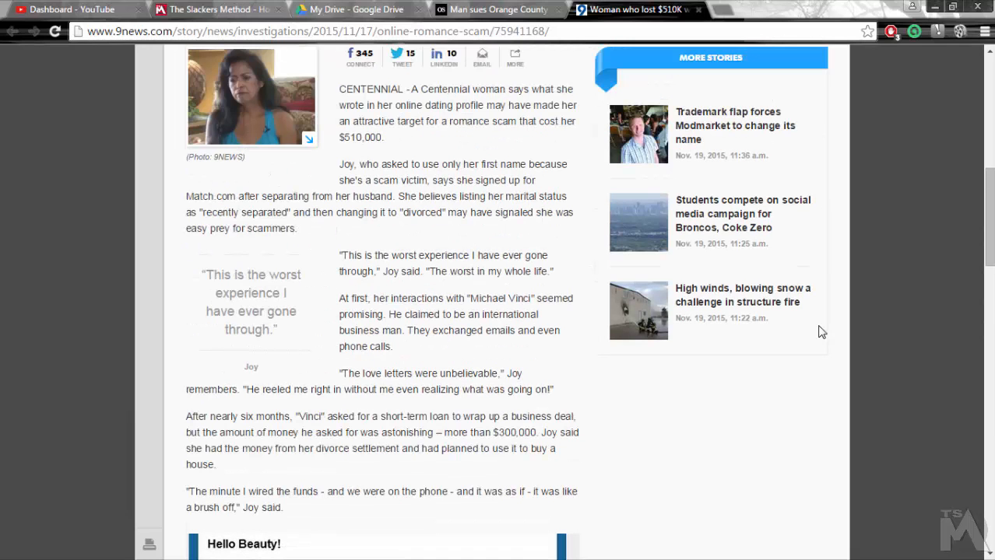
{"action": "scroll", "scroll_direction": "down", "scroll_amount": 3}
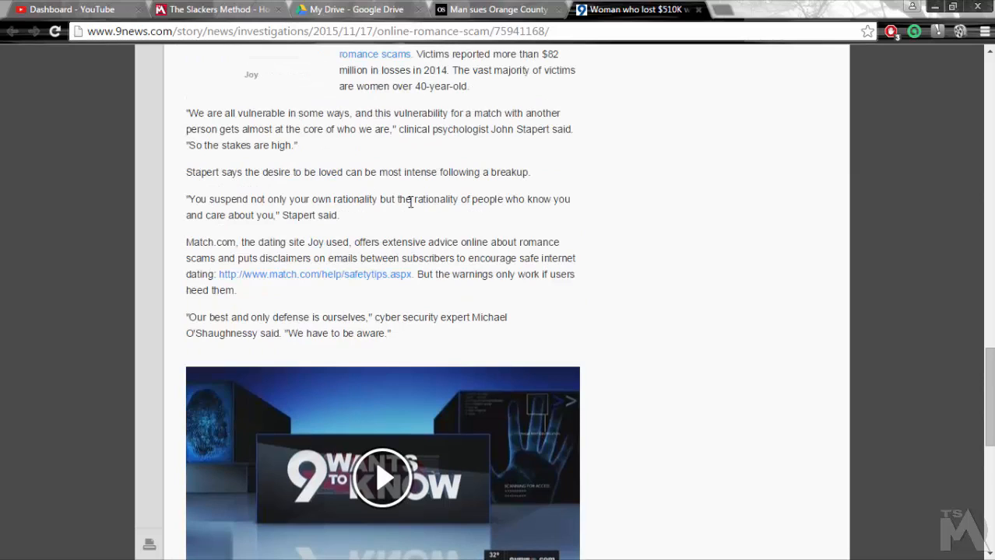
{"action": "left_click_drag", "start_coordinate": [187, 113], "coordinate": [354, 113]}
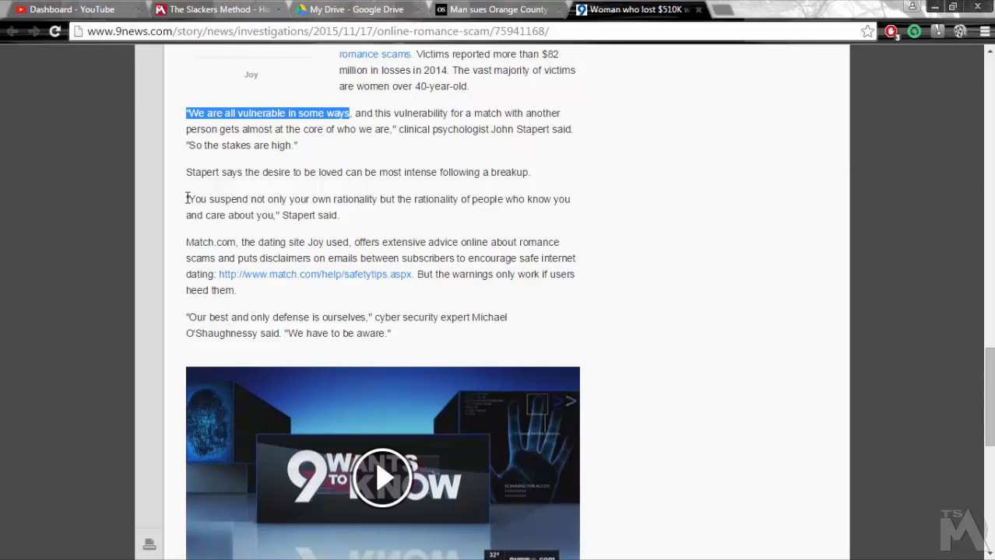
{"action": "left_click_drag", "start_coordinate": [187, 199], "coordinate": [272, 215]}
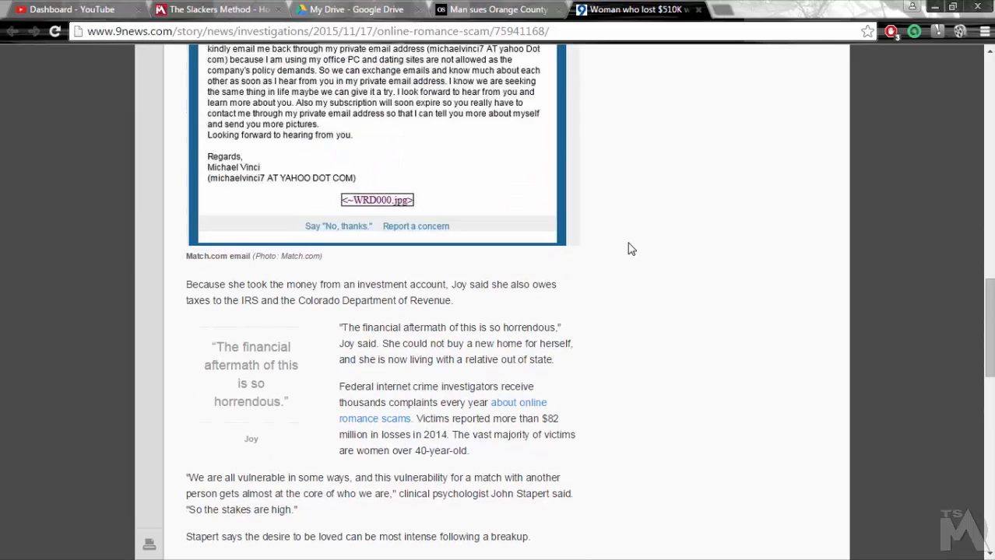
{"action": "scroll", "scroll_direction": "up", "scroll_amount": 3}
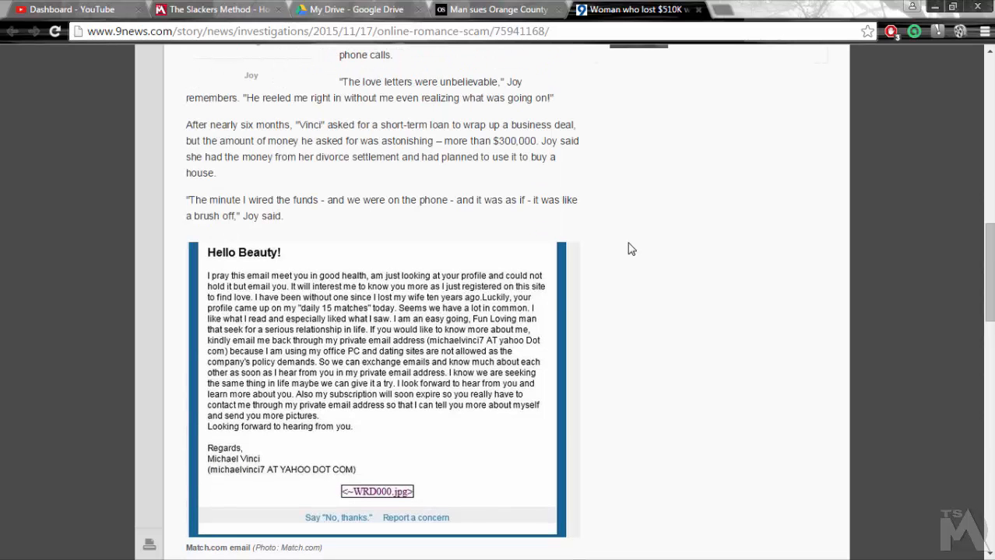
{"action": "scroll", "scroll_direction": "up", "scroll_amount": 3}
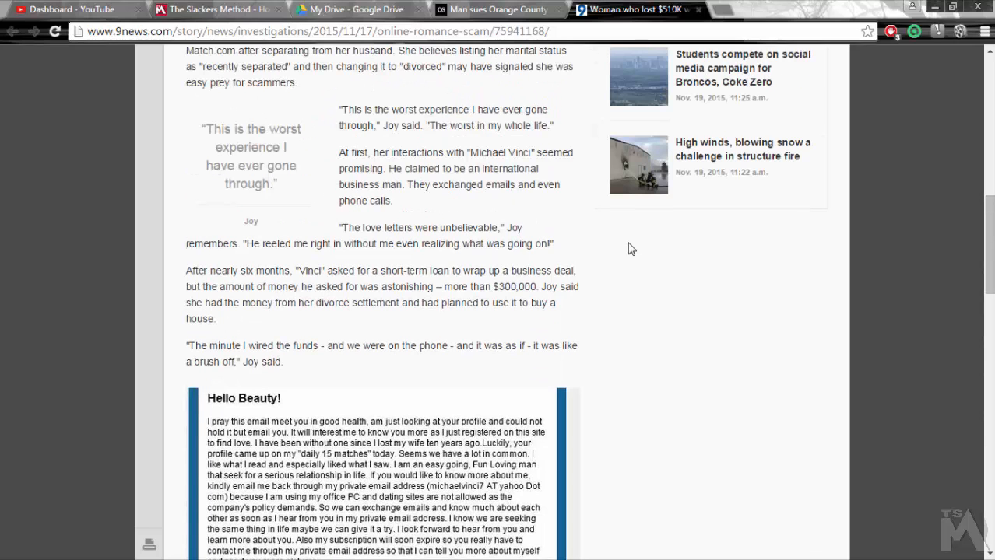
{"action": "mouse_move", "coordinate": [613, 257]}
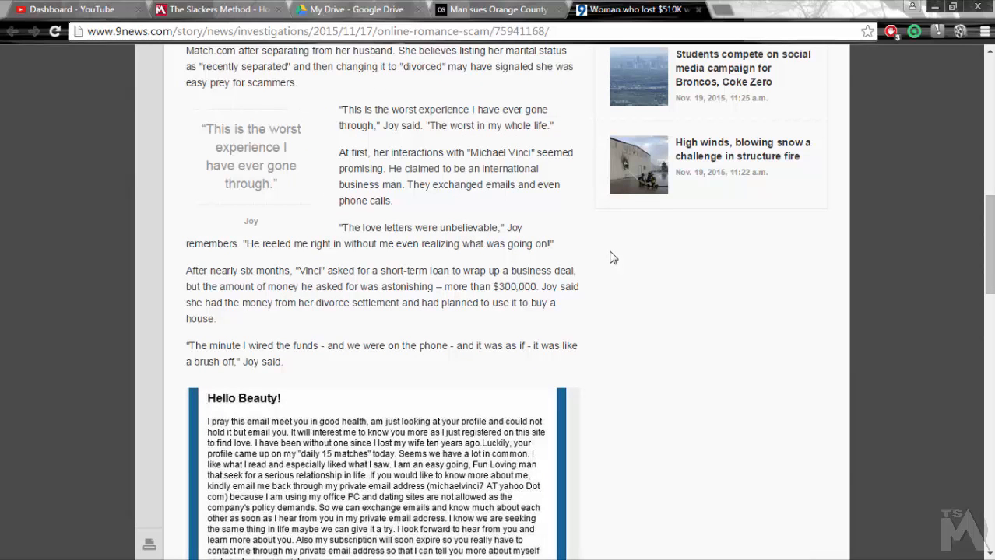